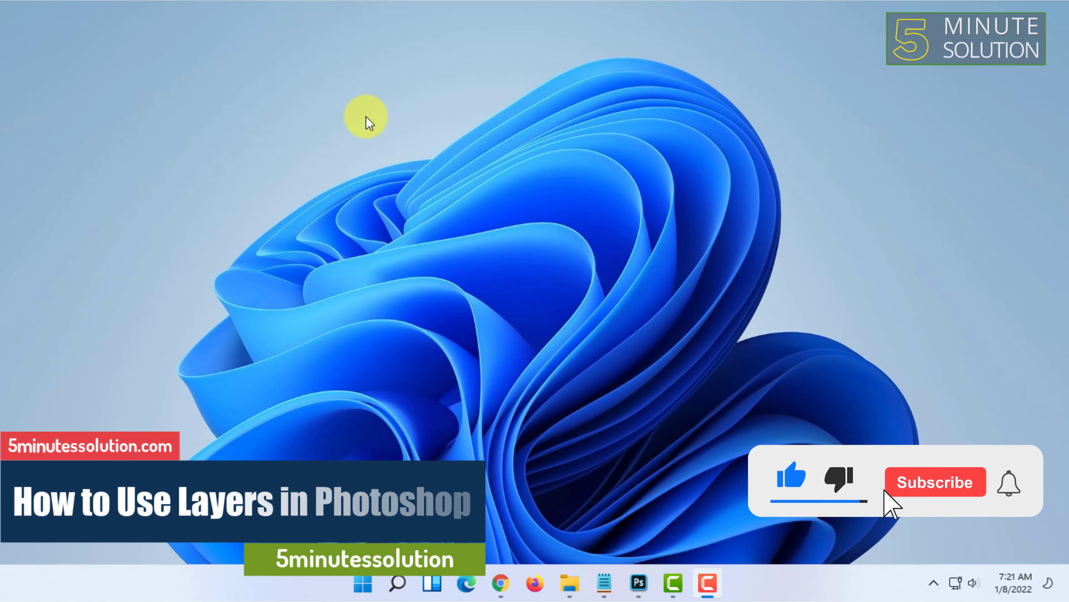
Step: Launch Photoshop from the taskbar with a blank untitled document
left_click(935, 481)
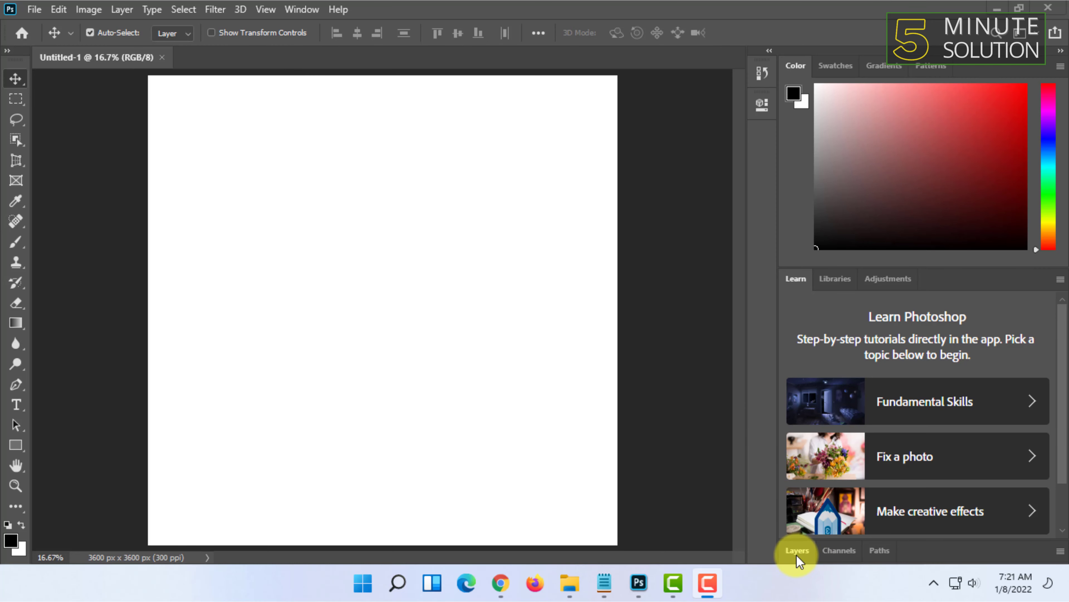
Step: Show the Layers panel listing the single locked white Background layer
left_click(796, 550)
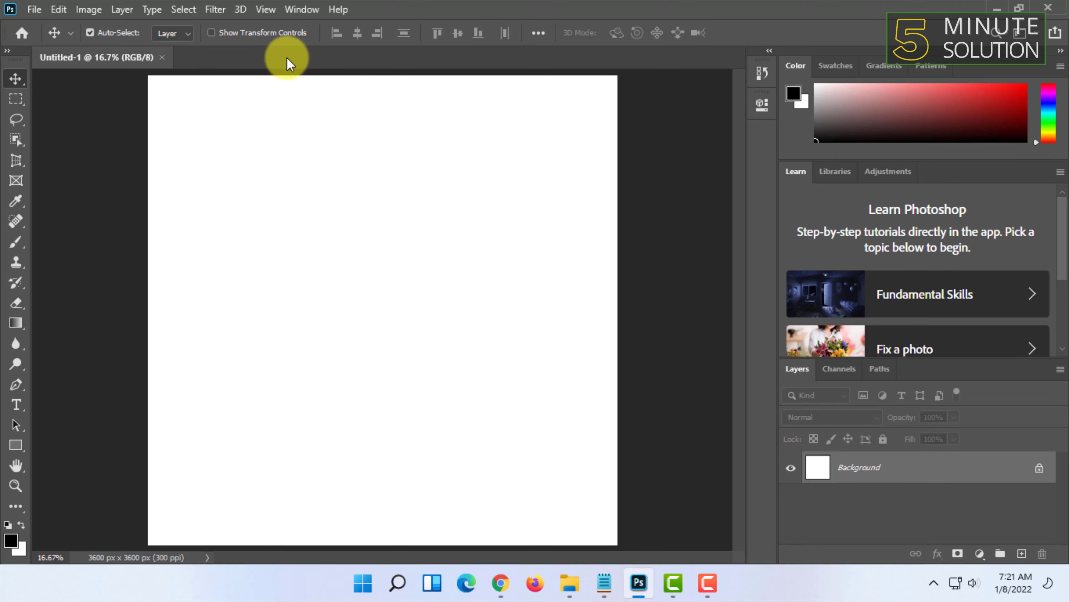
left_click(301, 9)
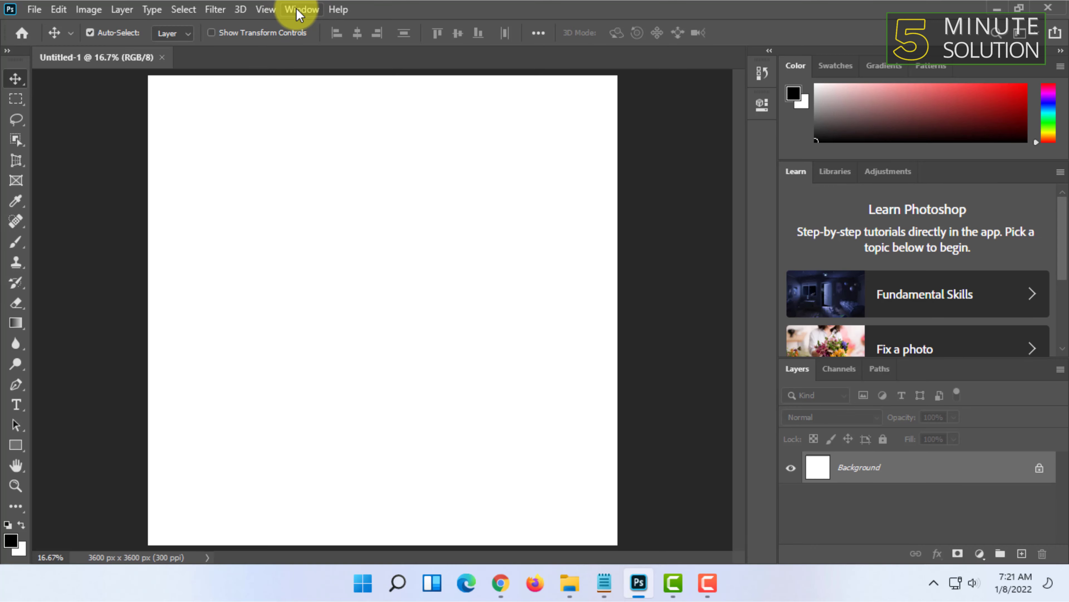
left_click(301, 8)
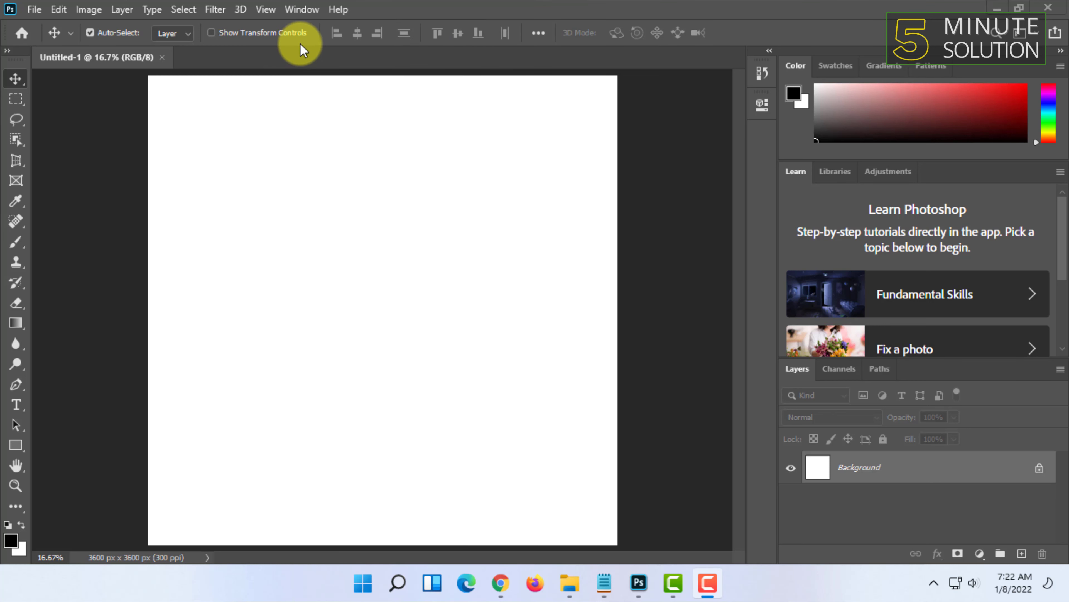
mouse_move(520, 39)
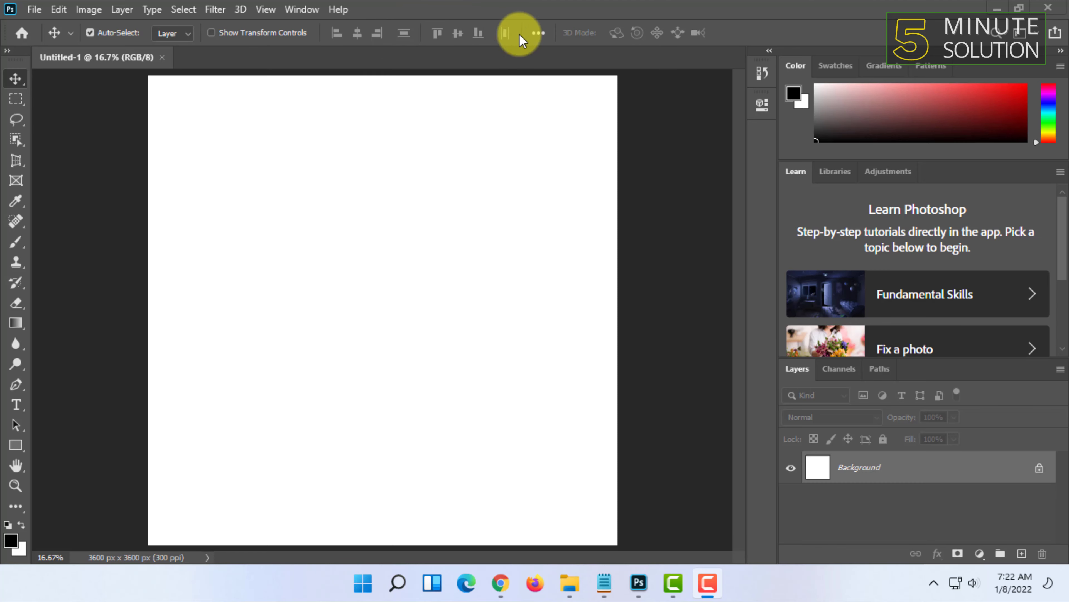
mouse_move(562, 89)
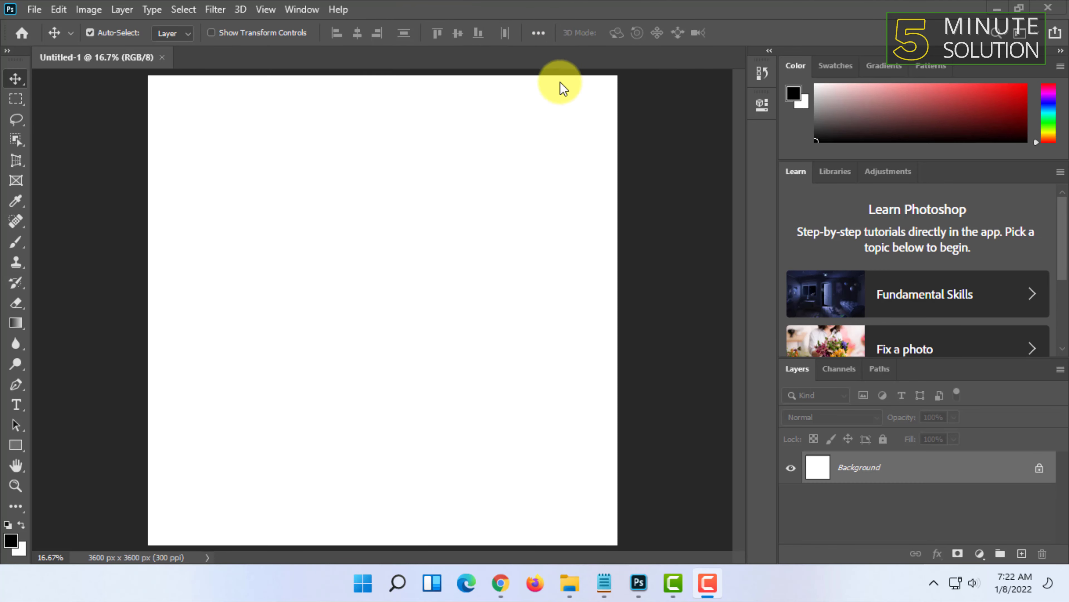
mouse_move(516, 94)
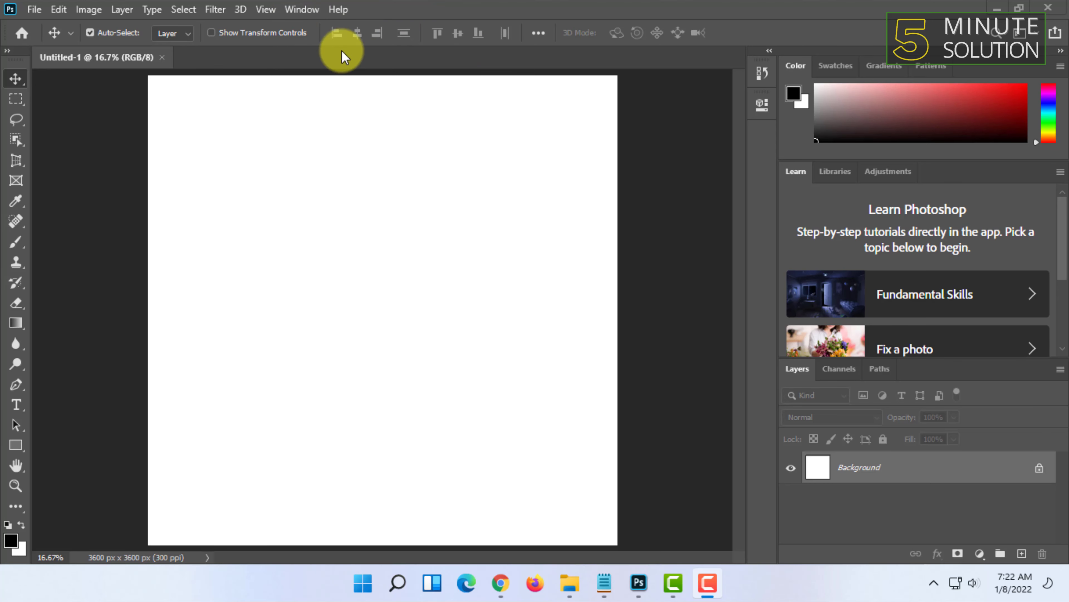
mouse_move(1023, 539)
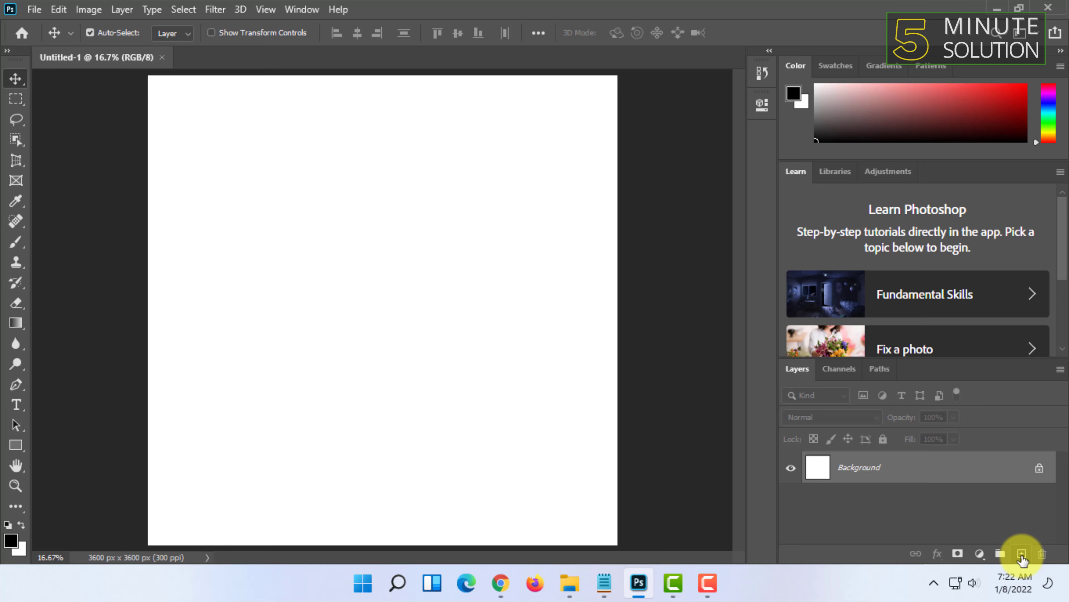
Step: Add an empty Layer 1 above the Background and make it the active layer
left_click(1021, 553)
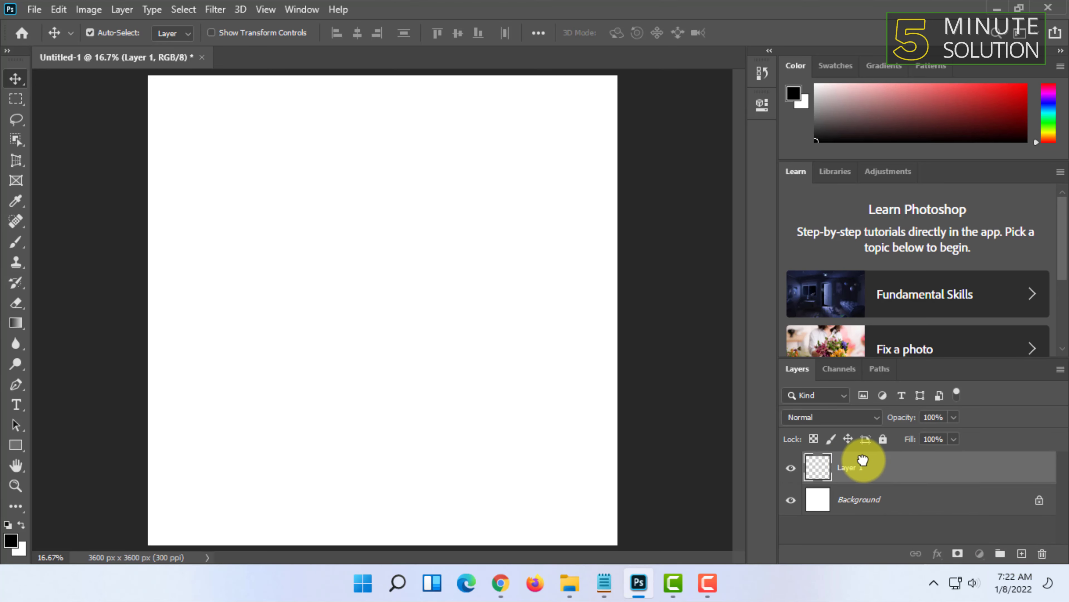
left_click(887, 499)
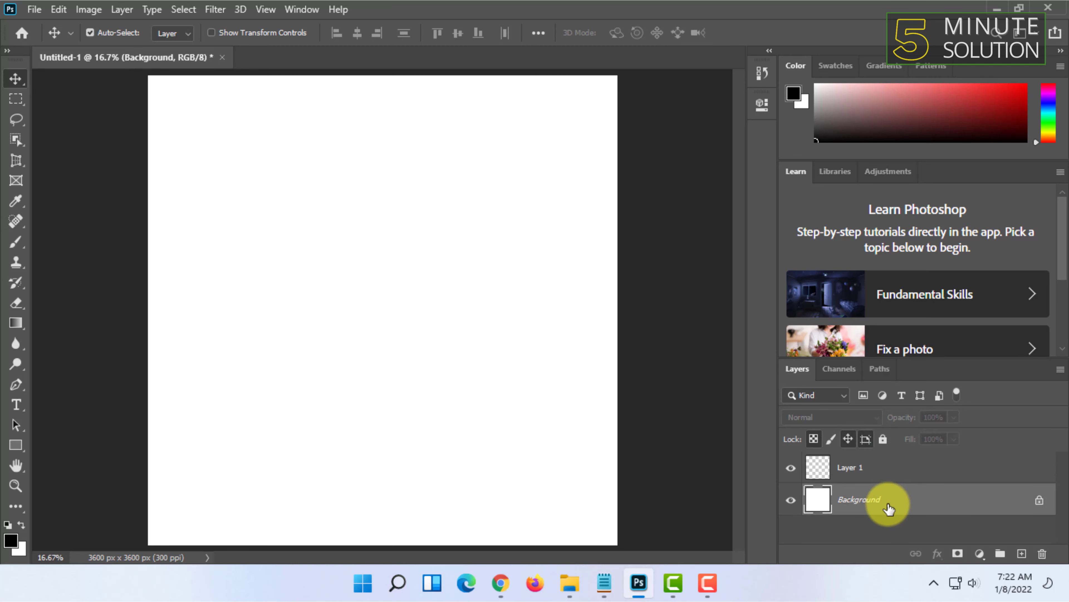
mouse_move(361, 315)
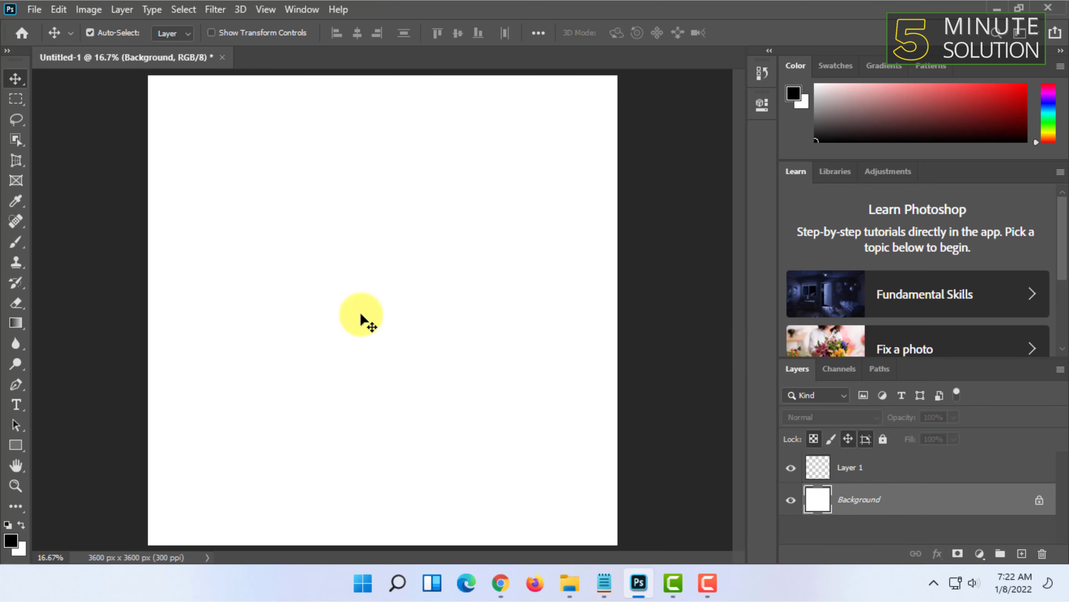
left_click(848, 467)
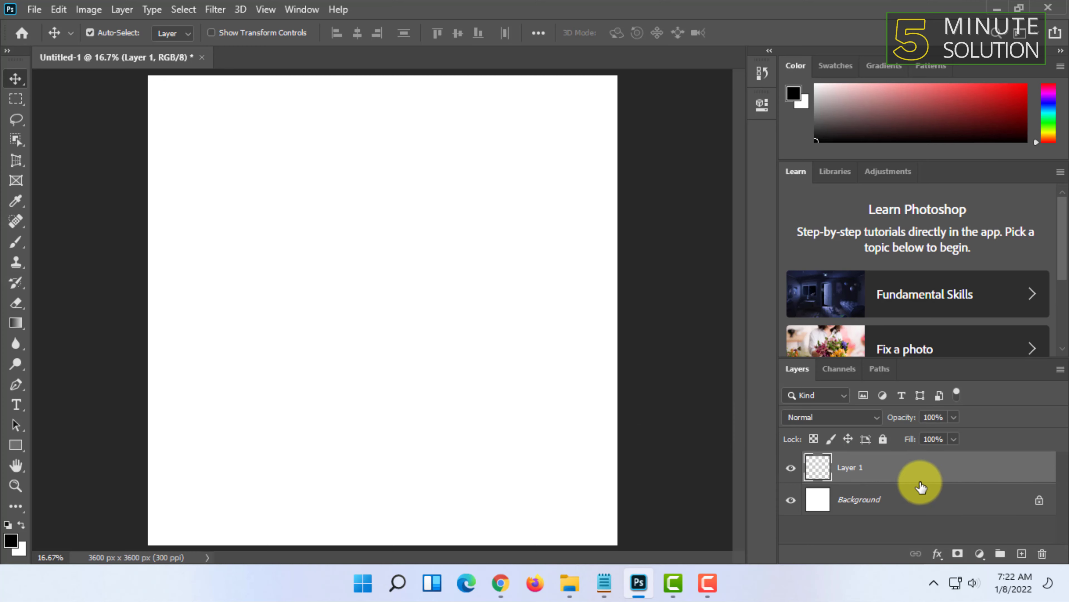
mouse_move(15, 239)
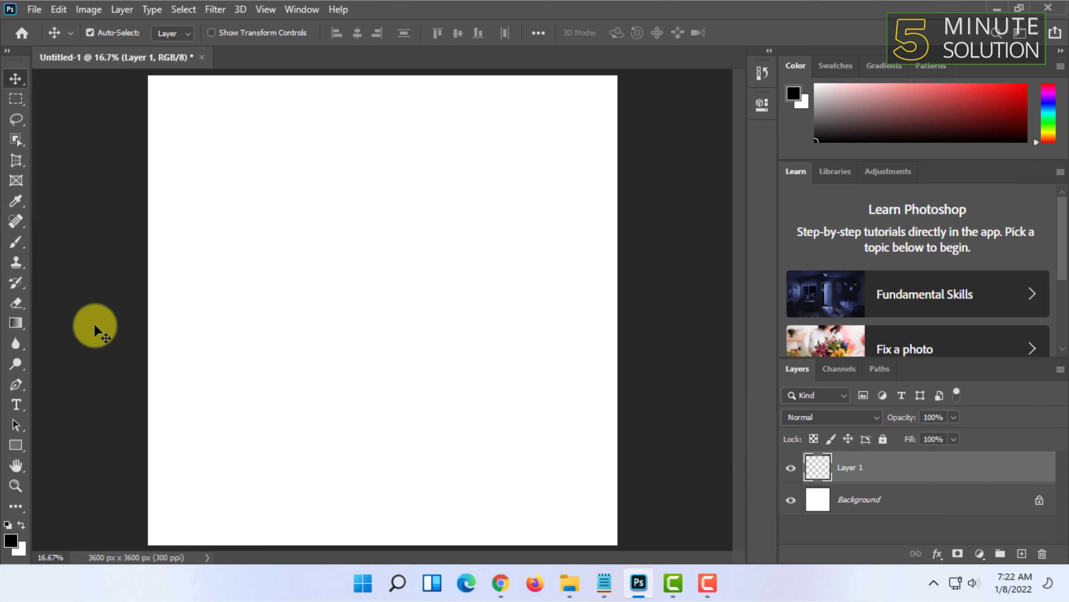
Step: Draw a black rectangle (Rectangle 1) in the upper middle and nudge it toward the canvas centre
left_click(16, 446)
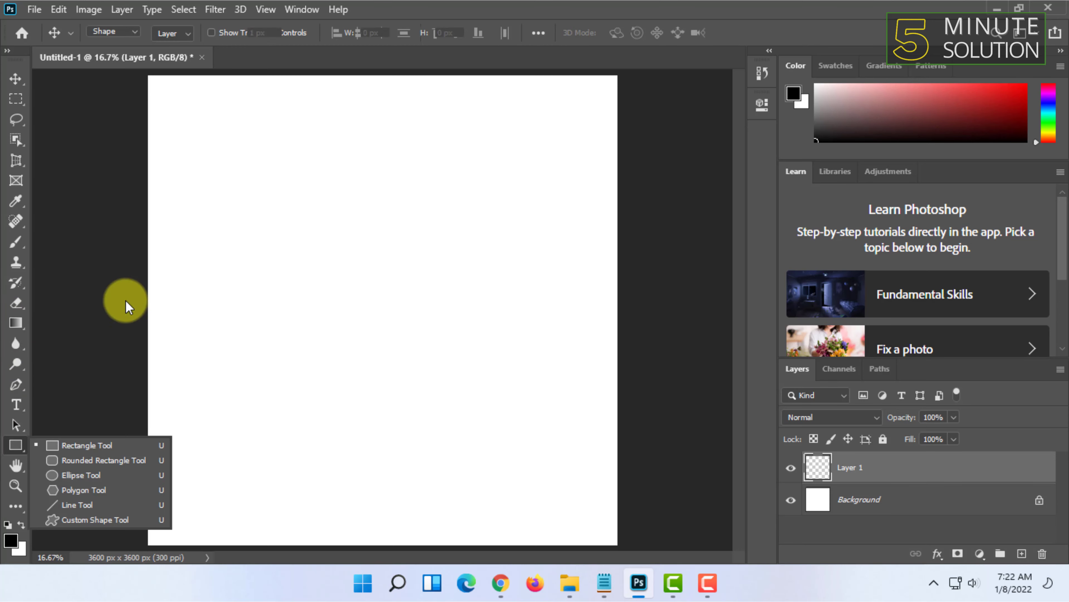
left_click_drag(241, 179, 409, 304)
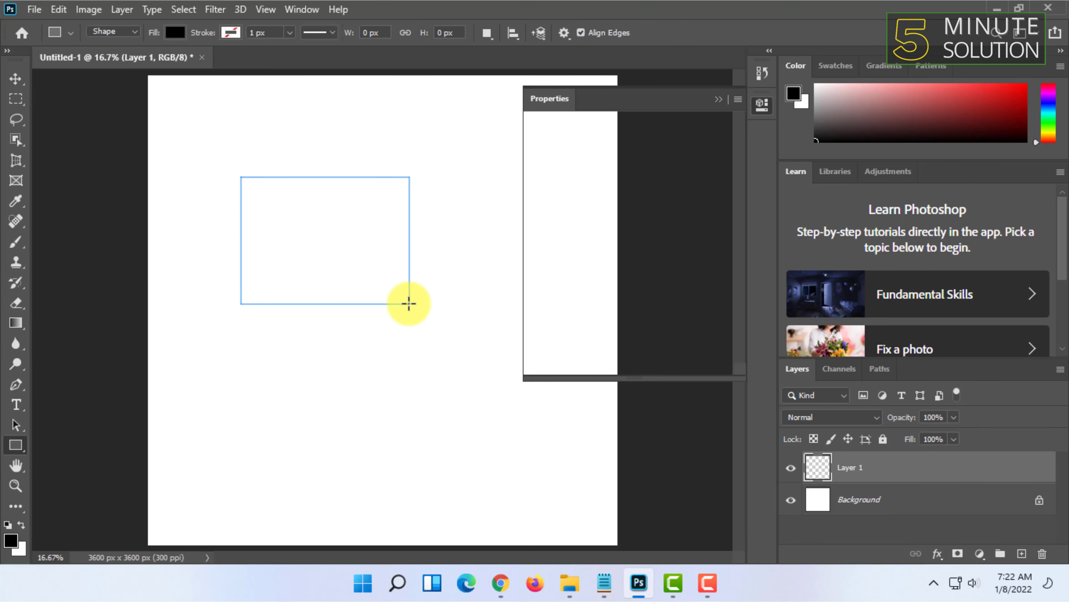
left_click_drag(240, 179, 410, 304)
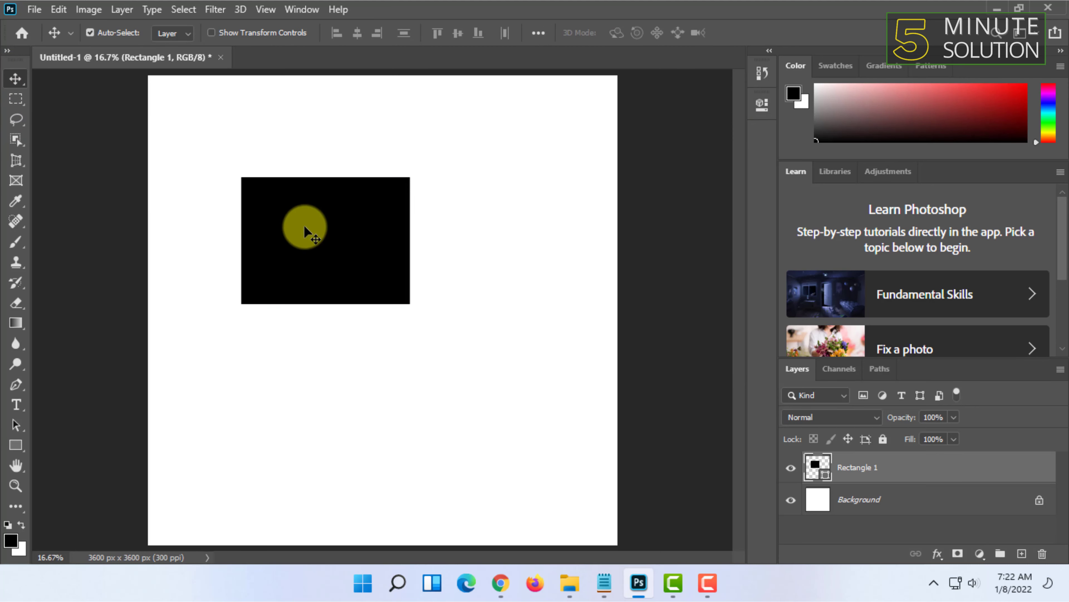
left_click_drag(306, 231, 344, 270)
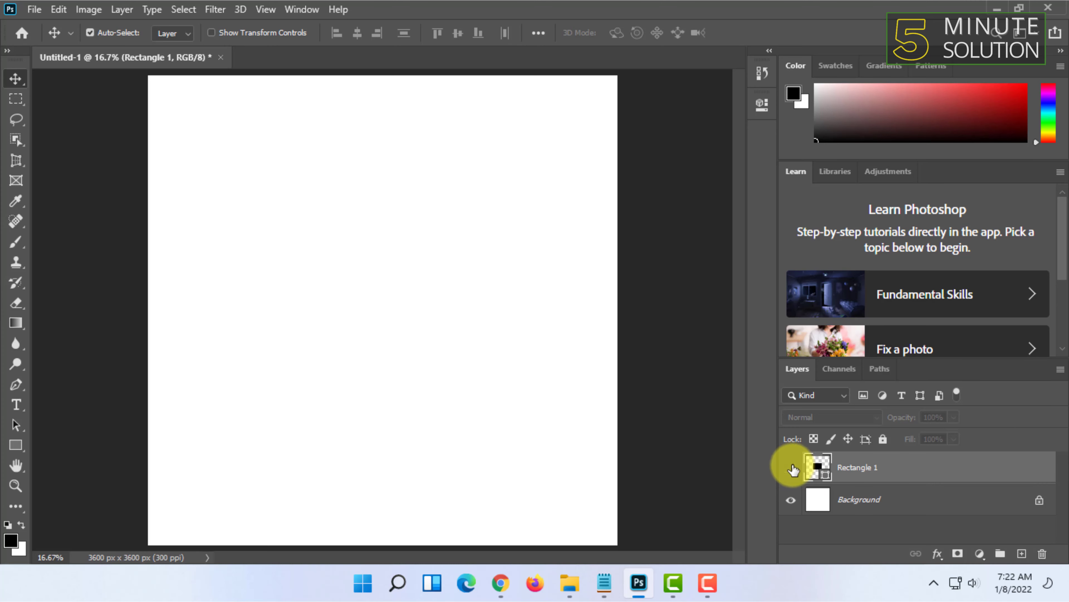
Step: Show Rectangle 1 again and try its fill at 0% and back to 100%
left_click(791, 468)
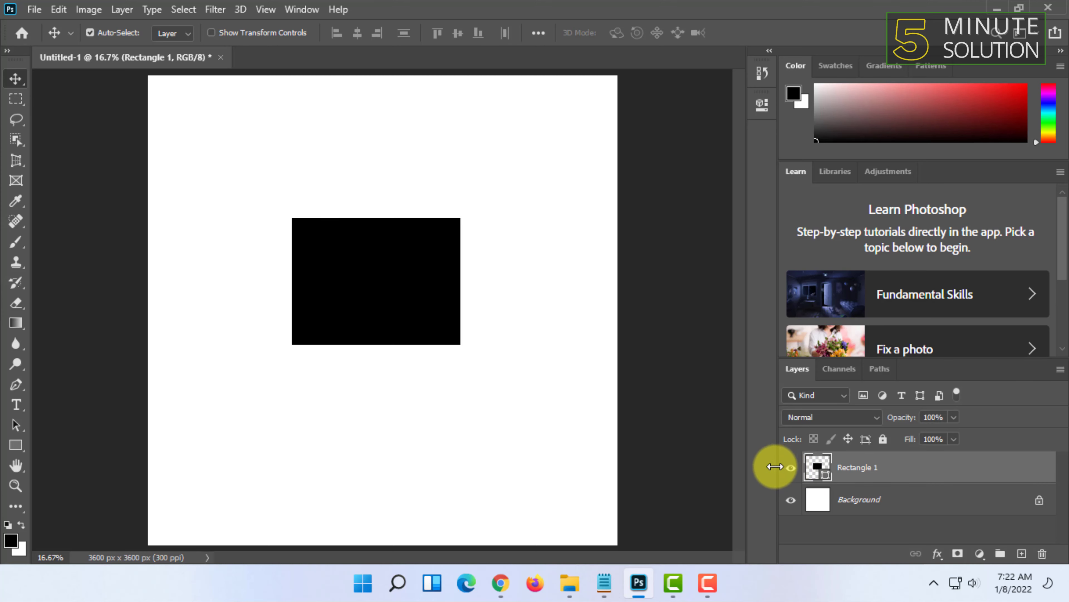
left_click(790, 467)
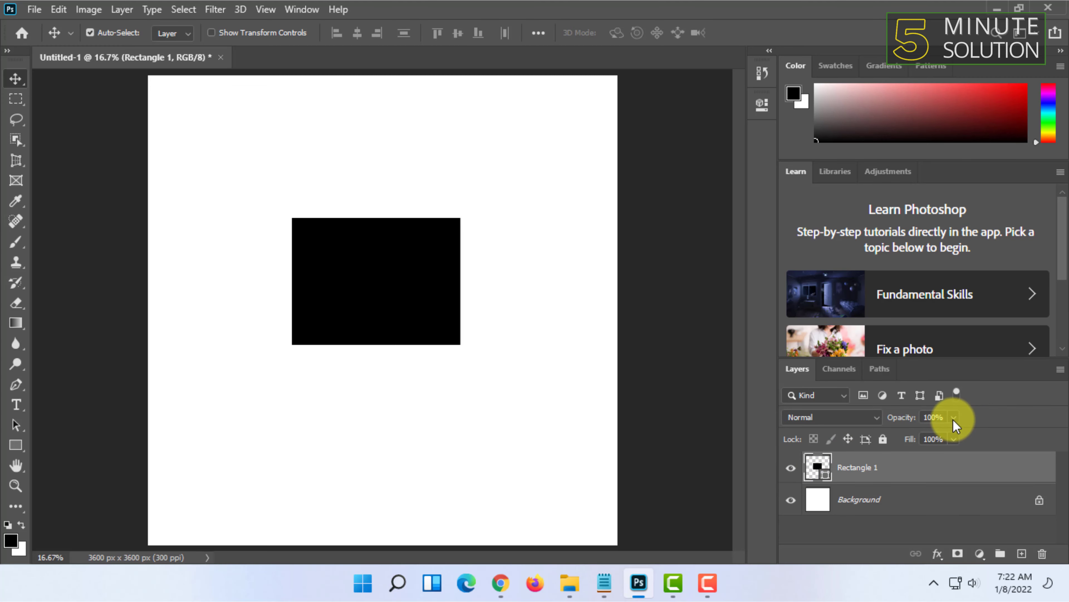
left_click(954, 417)
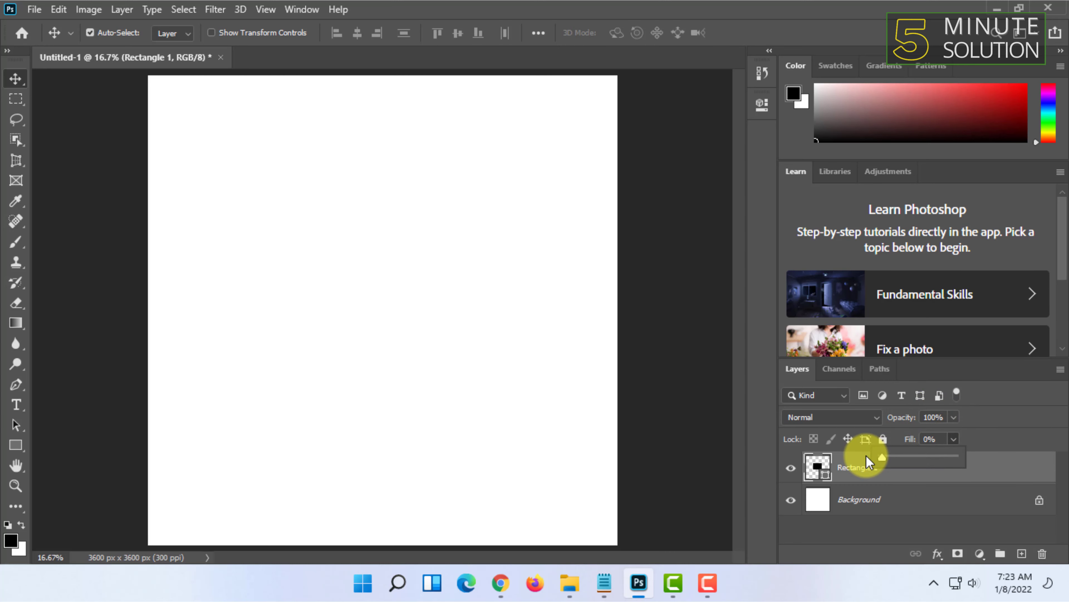
left_click_drag(868, 455, 900, 456)
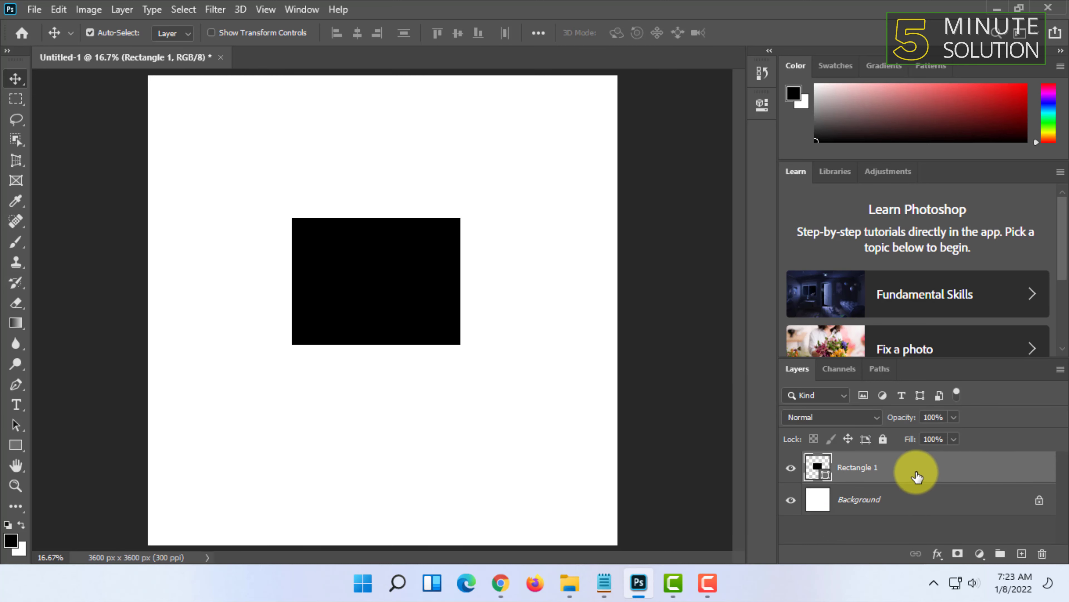
double_click(857, 468)
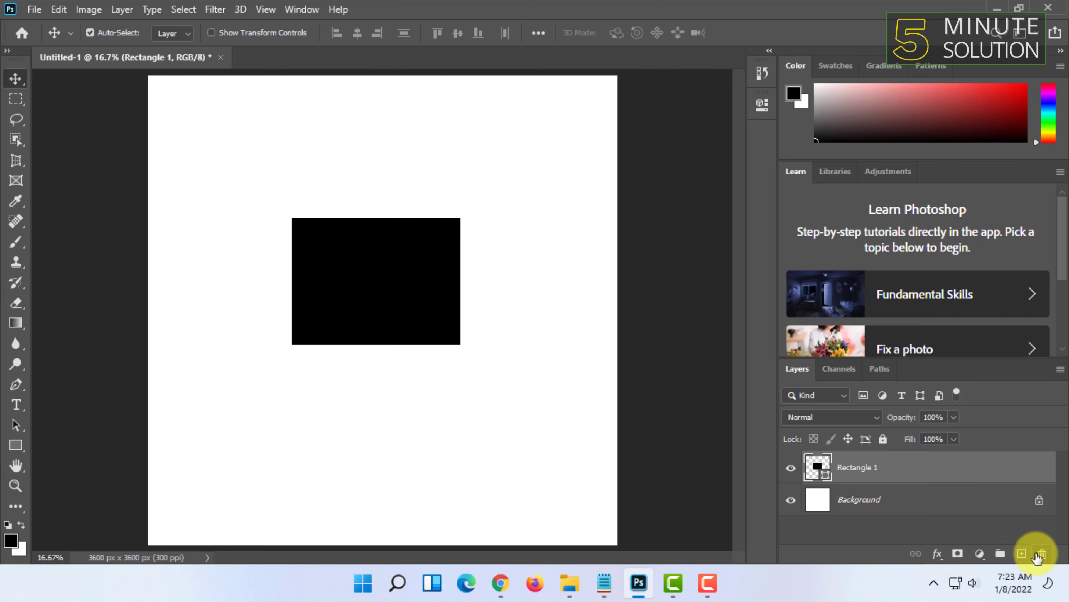
Step: Delete the Rectangle 1 layer, confirming the prompt, leaving only Background
left_click(1053, 553)
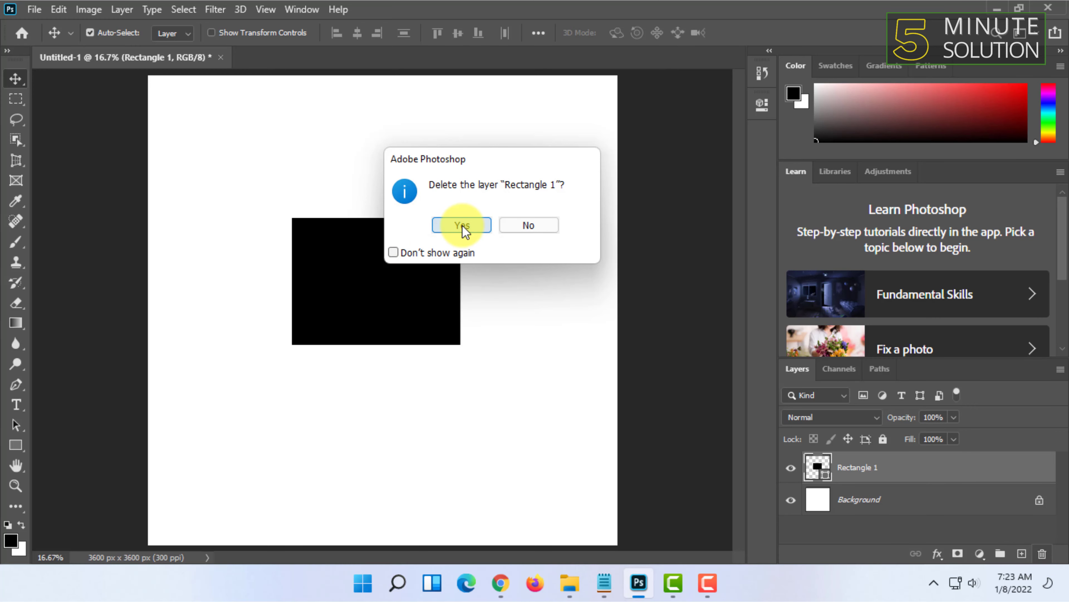
left_click(461, 225)
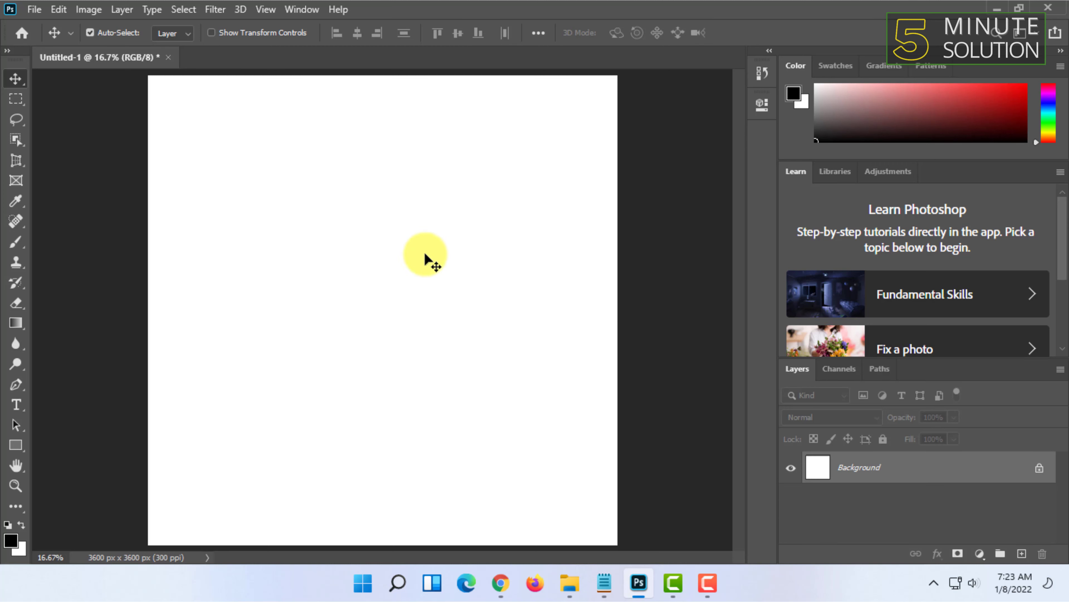
mouse_move(258, 235)
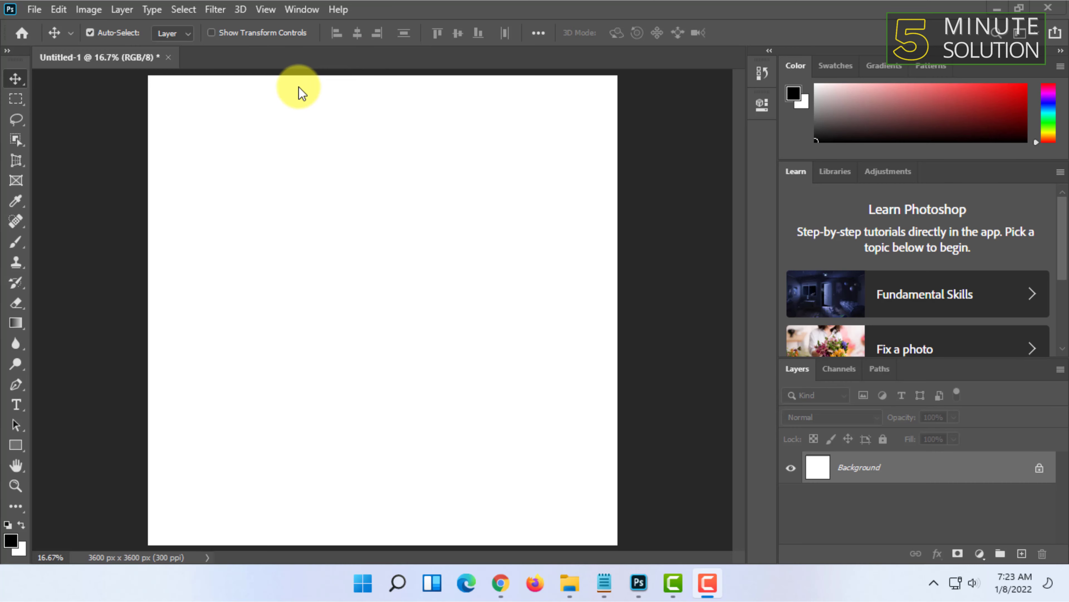
mouse_move(556, 95)
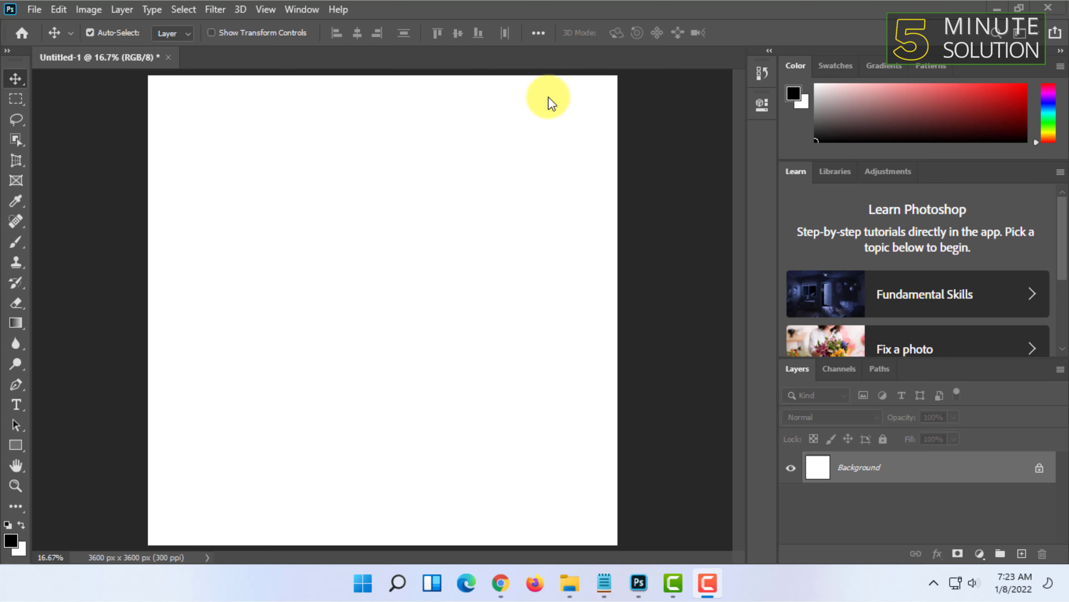
mouse_move(556, 106)
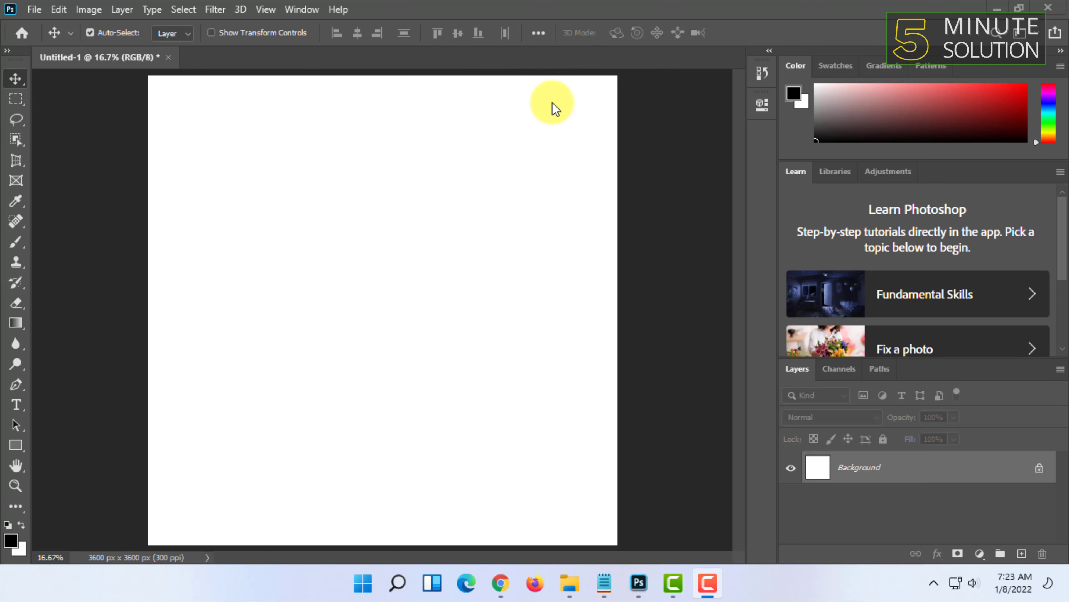
mouse_move(484, 117)
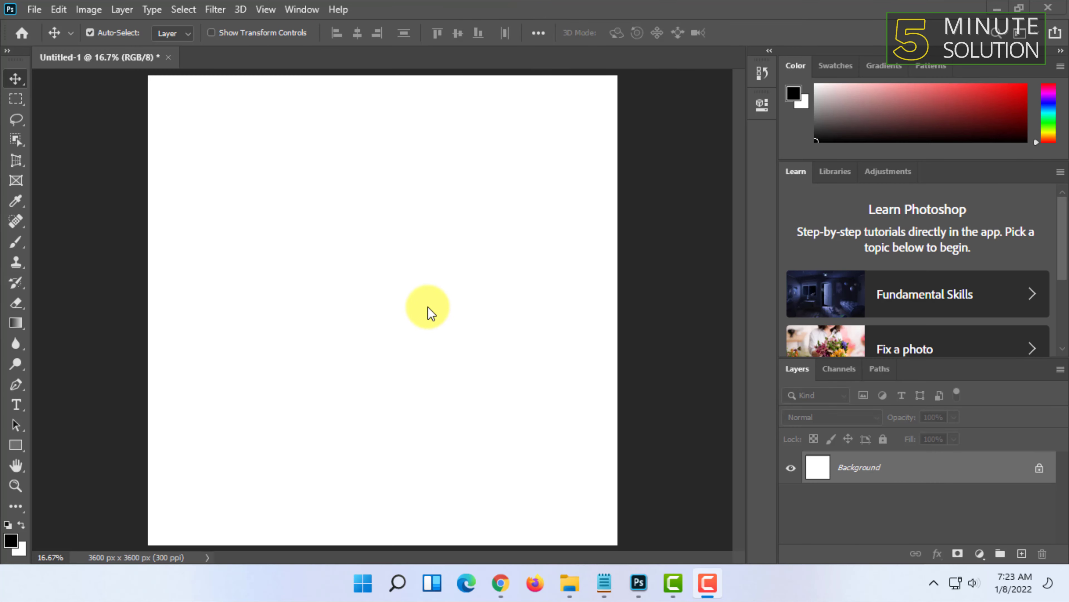
mouse_move(92, 134)
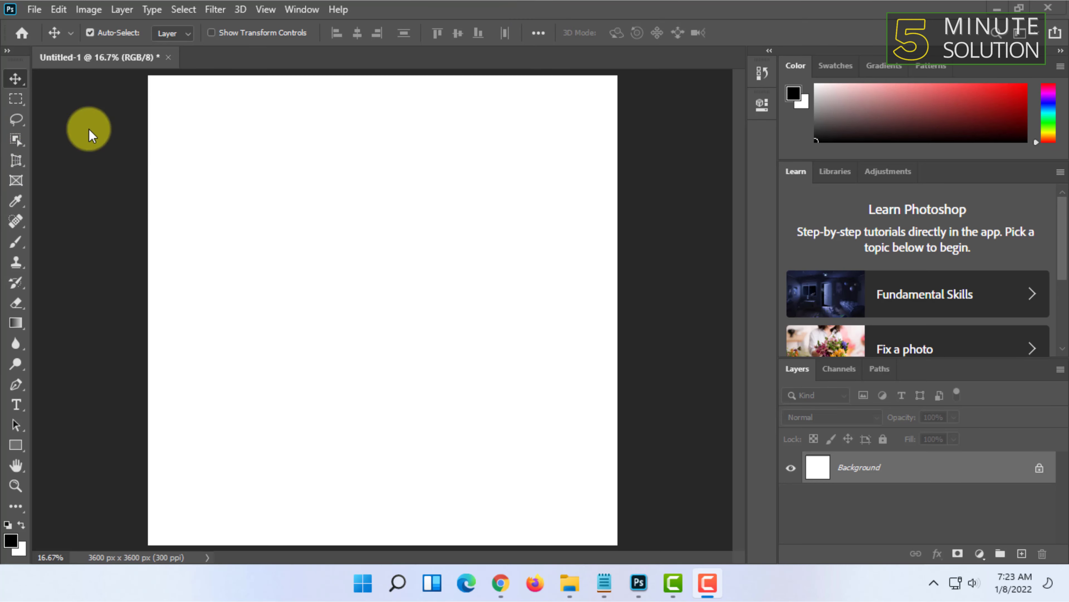
mouse_move(16, 404)
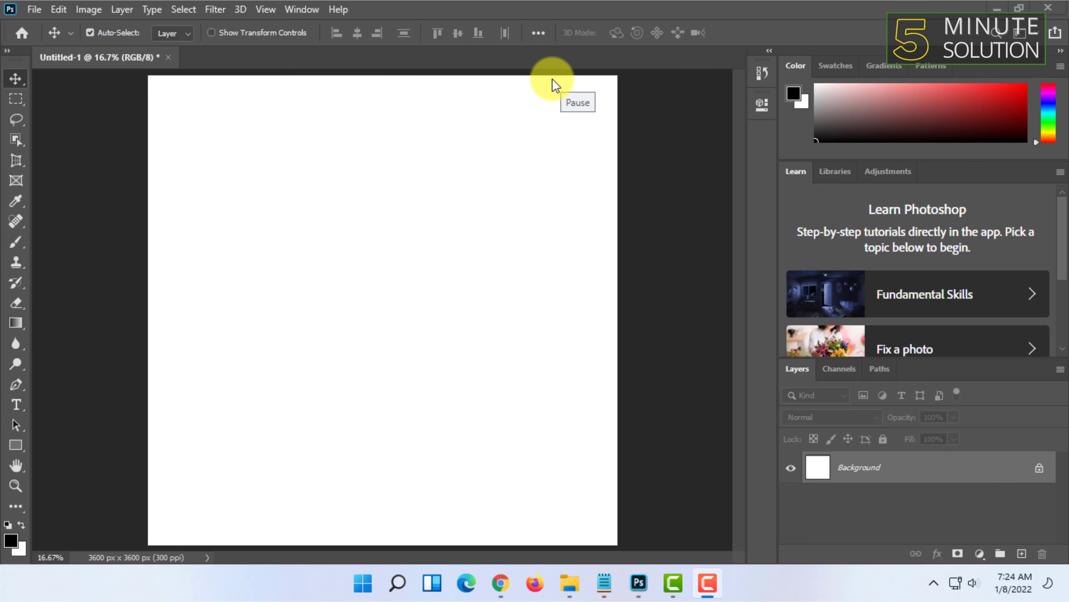
Step: Open the cat jpg from Downloads as its own document
left_click(34, 9)
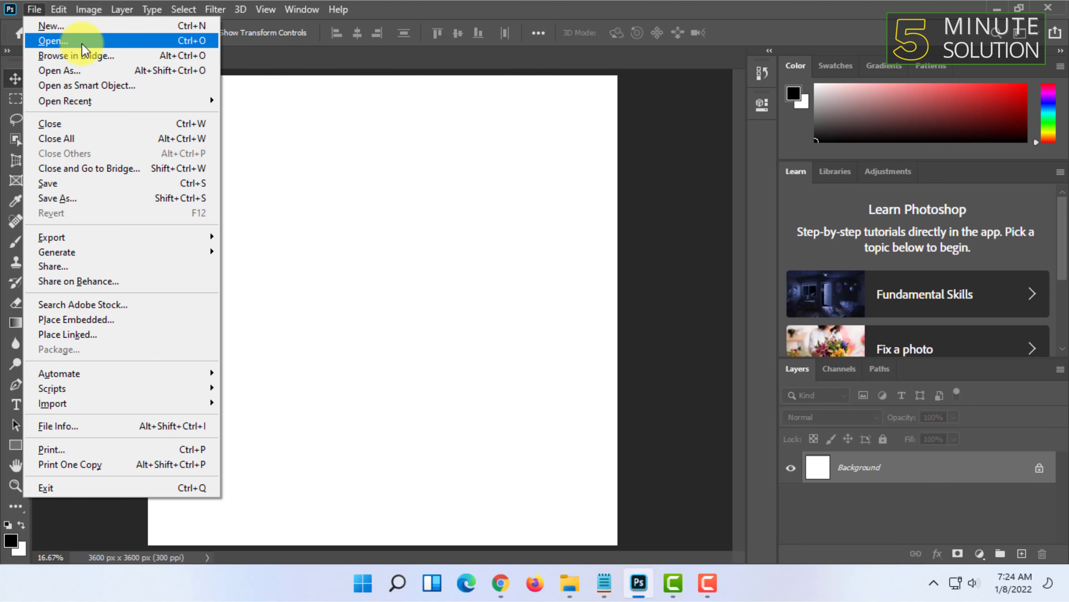
left_click(54, 41)
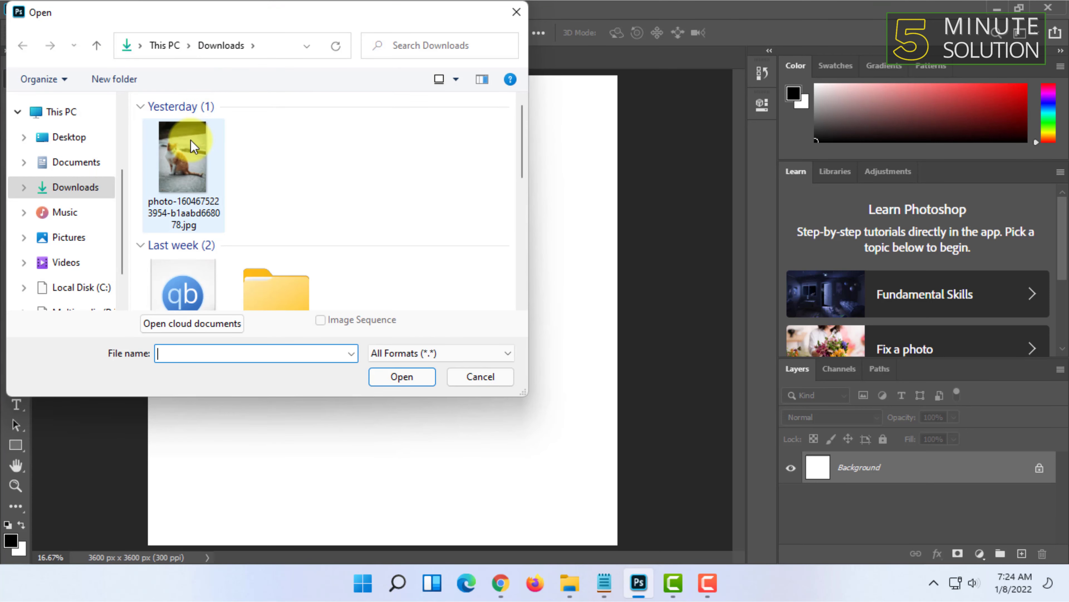
left_click(182, 157)
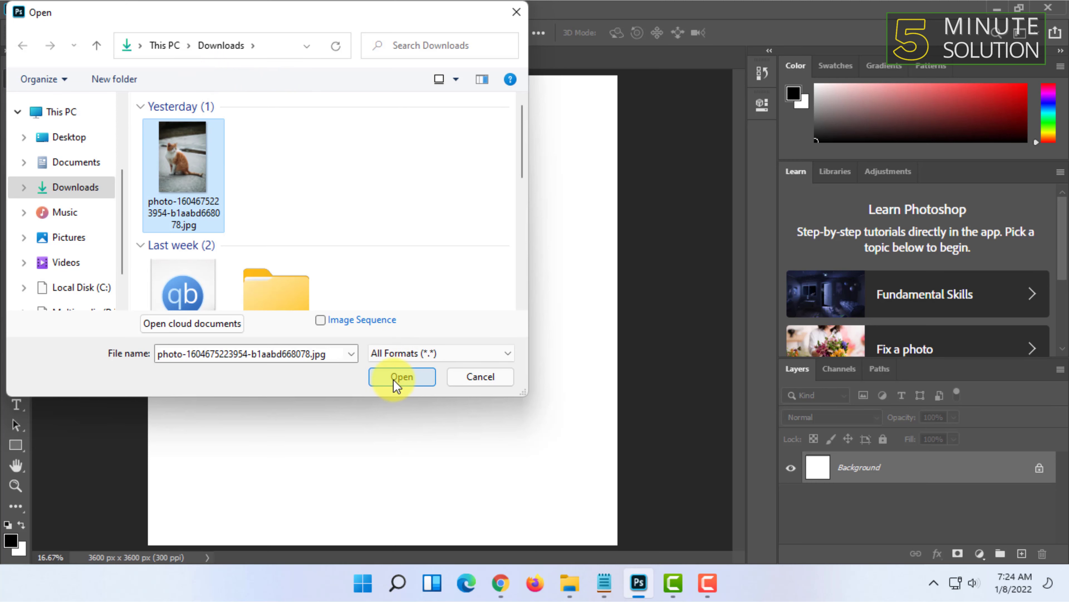
left_click(402, 377)
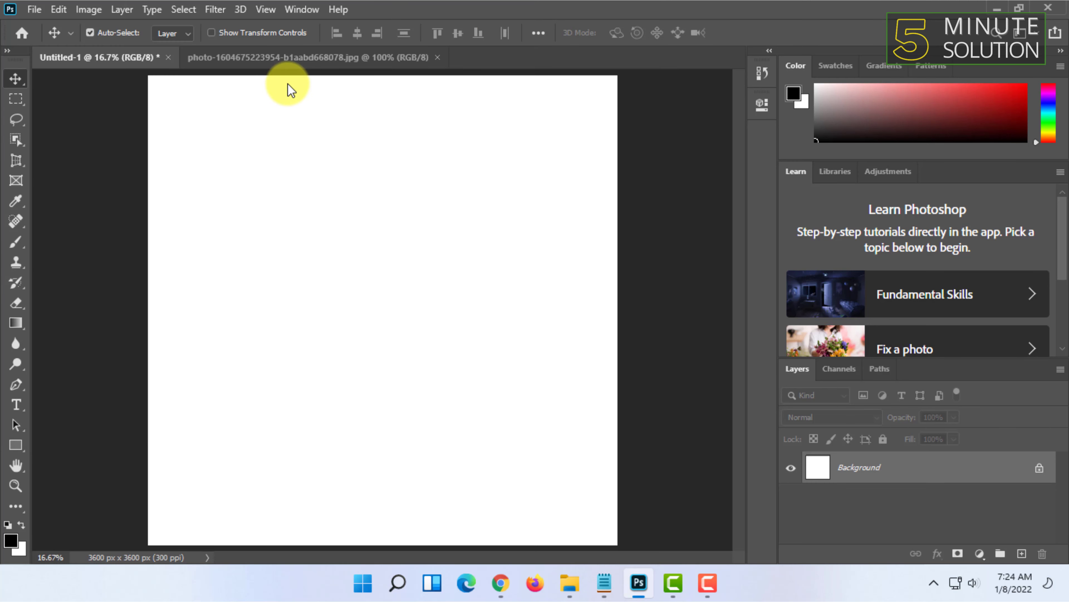
left_click(310, 57)
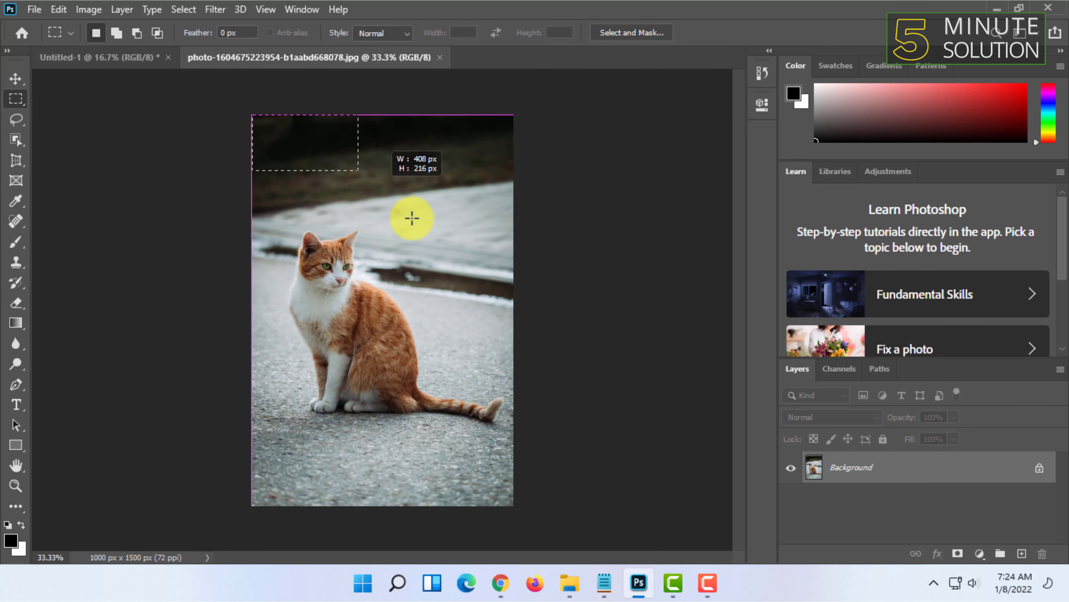
Step: Copy the cat photo into Untitled-1 as Layer 1 and centre it on the white canvas
right_click(442, 298)
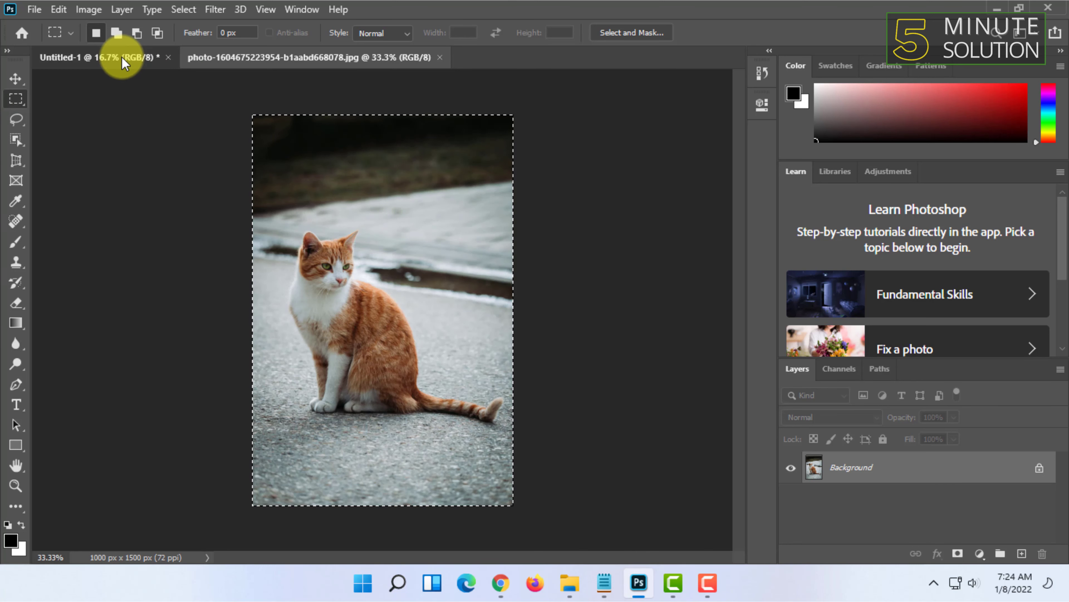
right_click(293, 183)
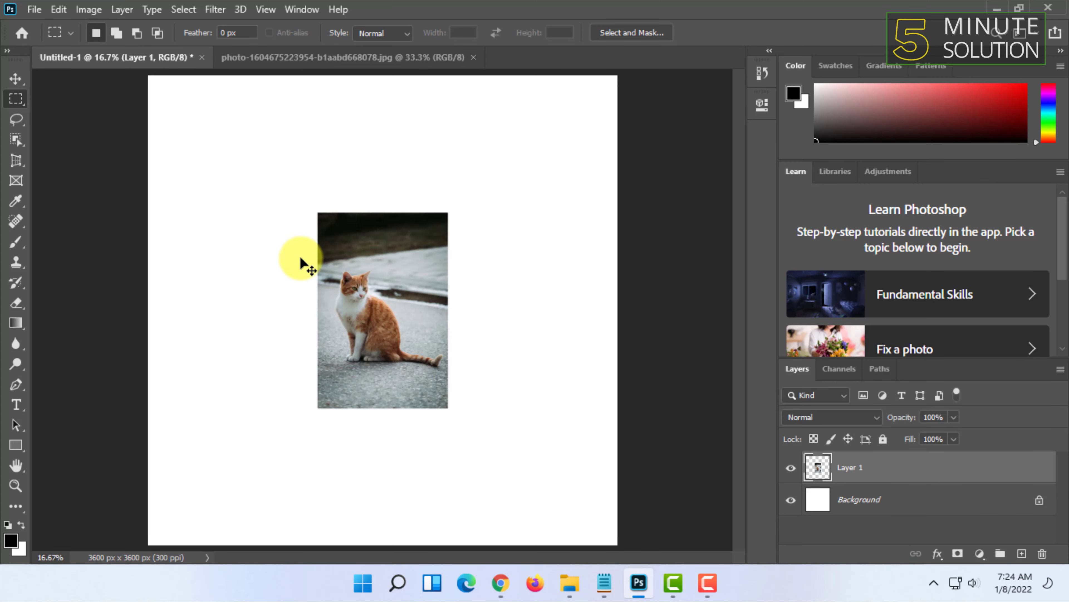
left_click(15, 78)
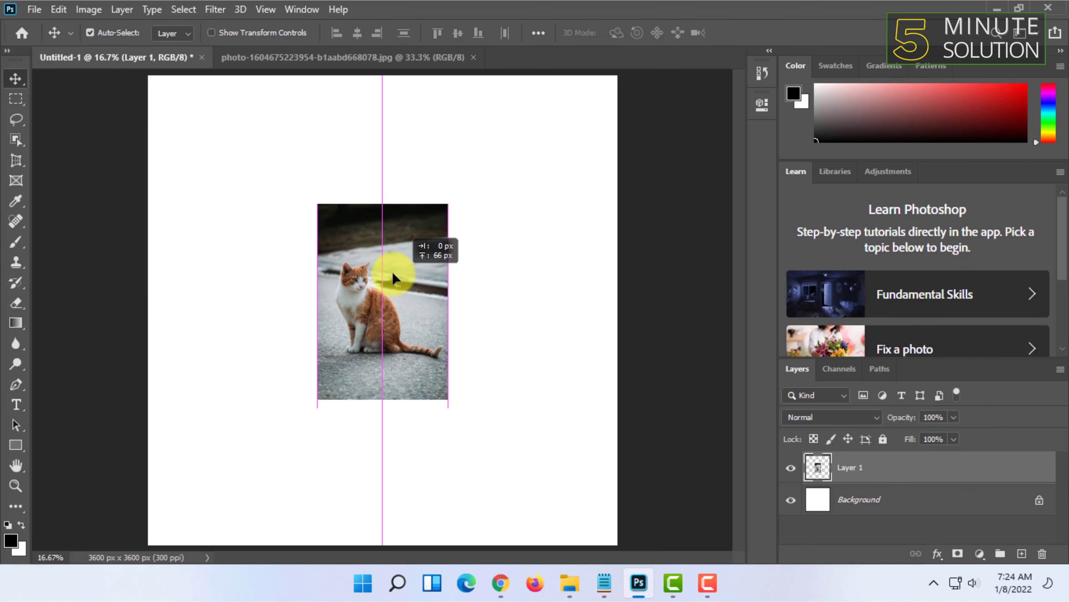
left_click_drag(394, 278, 409, 224)
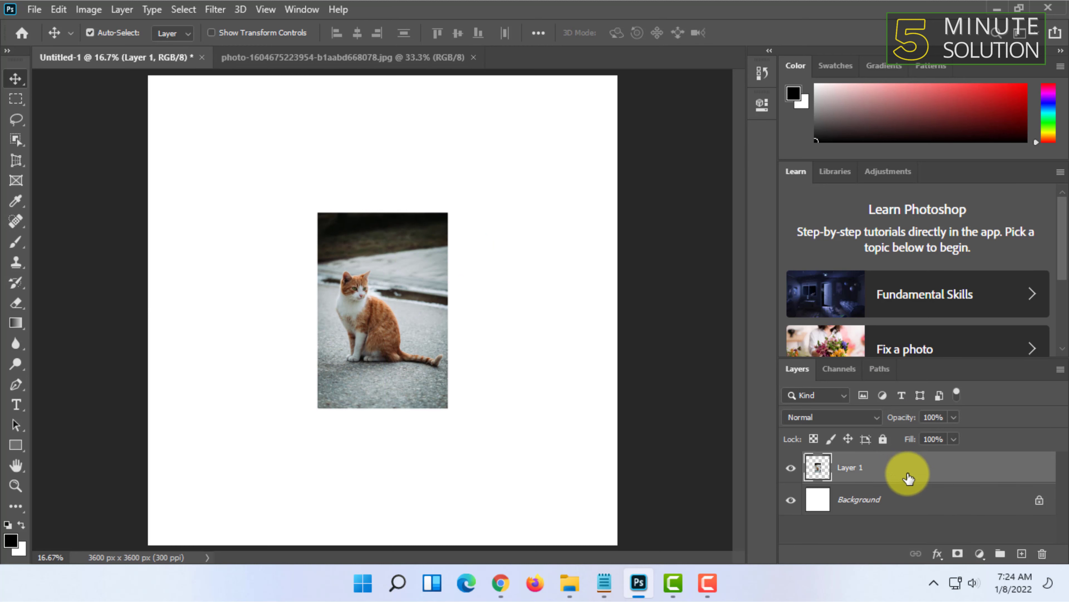
Step: Rename the photo layer to Cat and add a 'Cat' text caption just below the photo
double_click(849, 467)
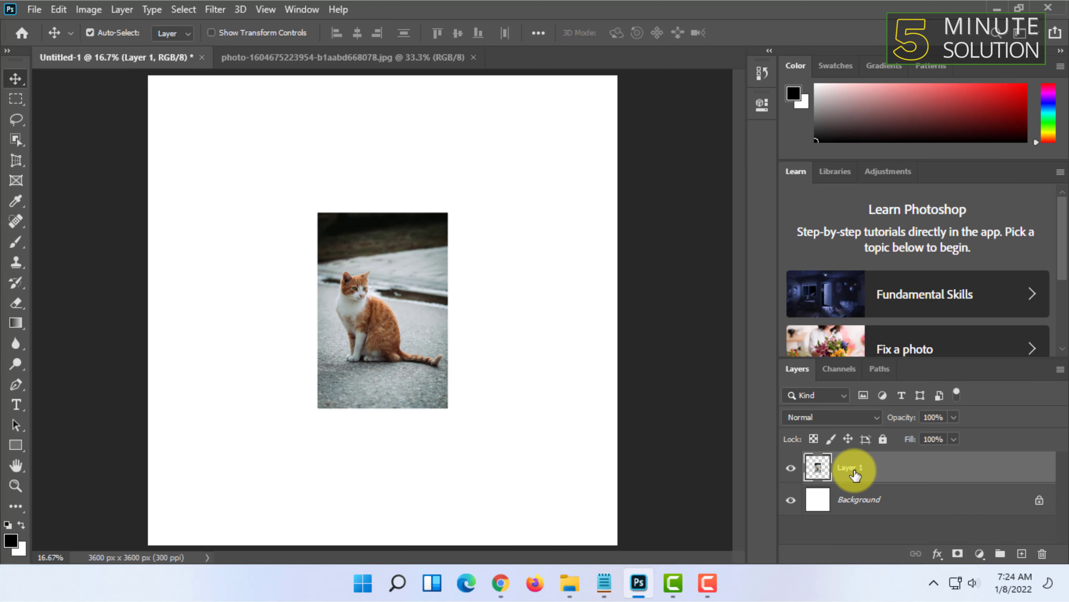
double_click(852, 467)
type("Cat")
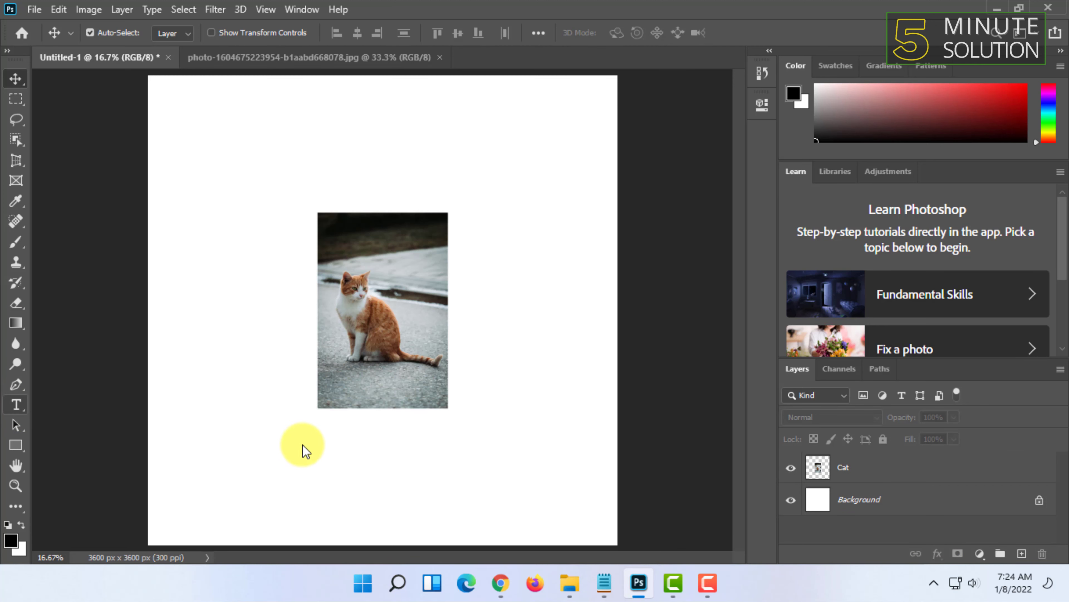
left_click(15, 404)
type("Cat")
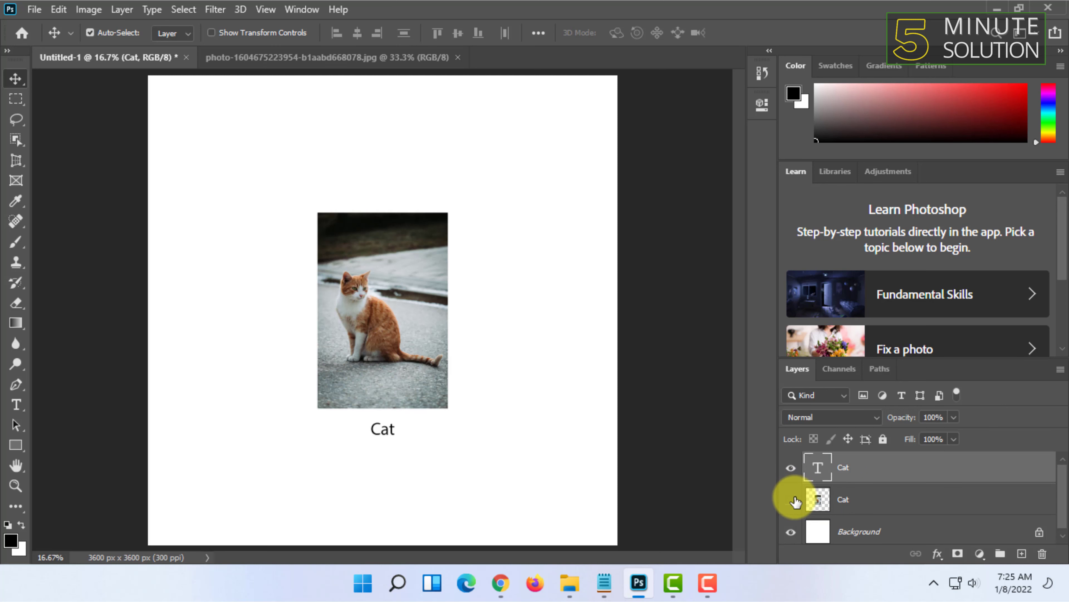
left_click(845, 499)
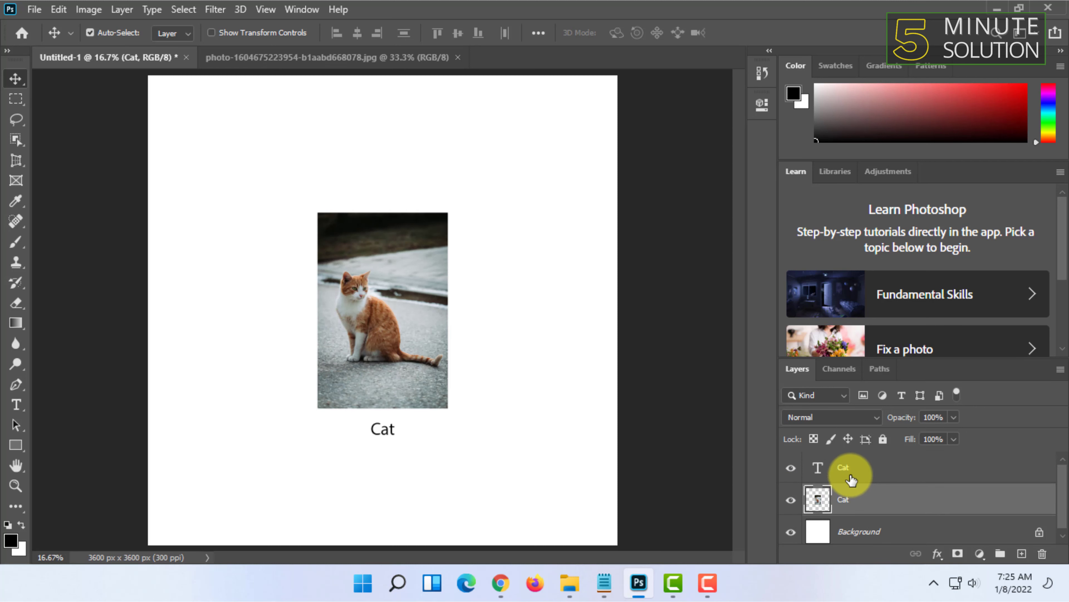
left_click(852, 499)
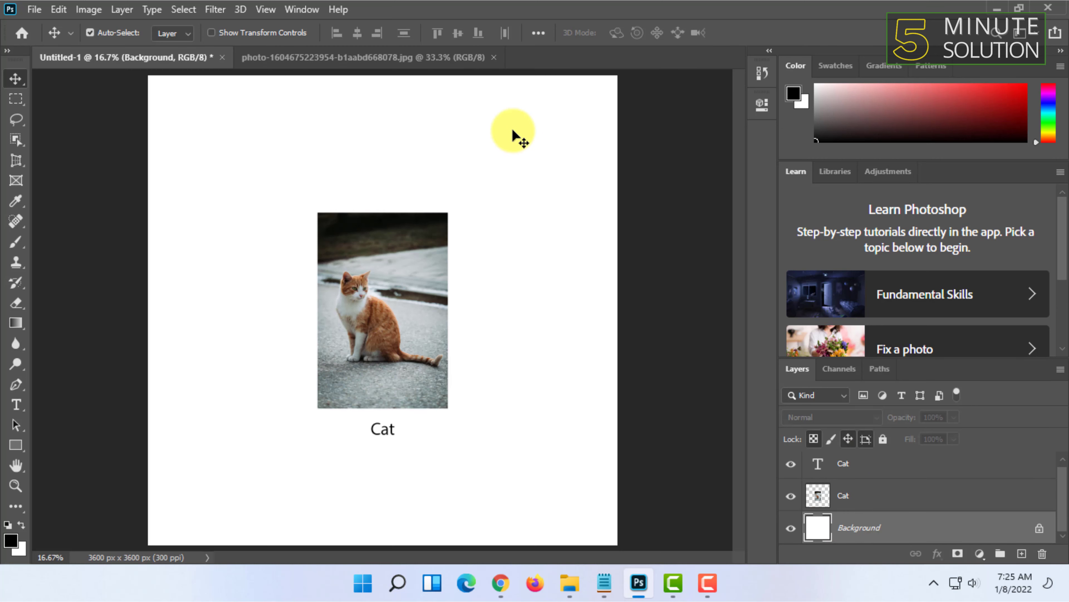
mouse_move(546, 131)
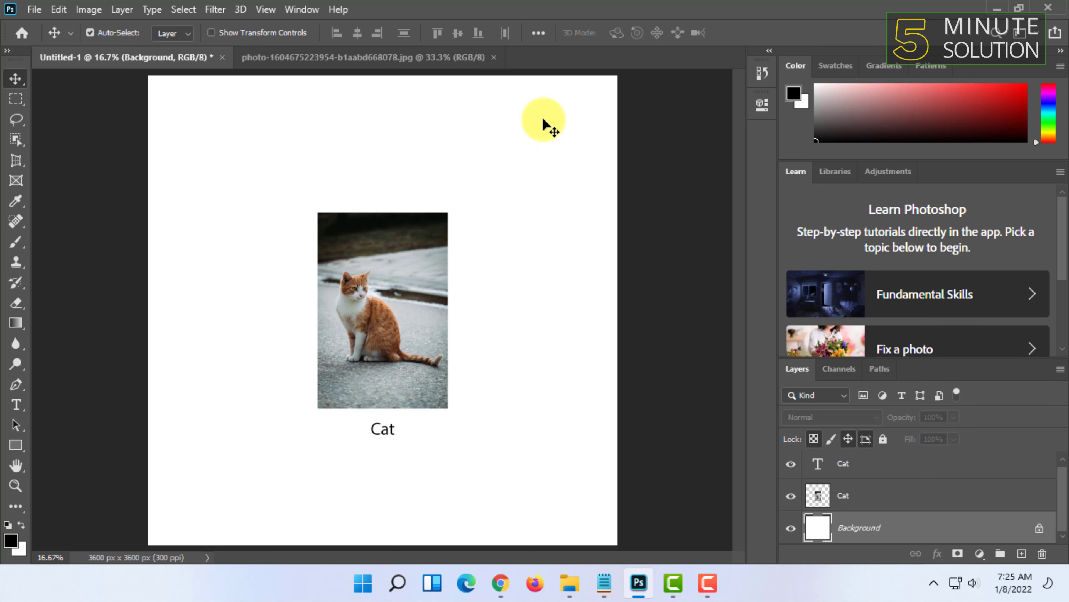
mouse_move(1029, 7)
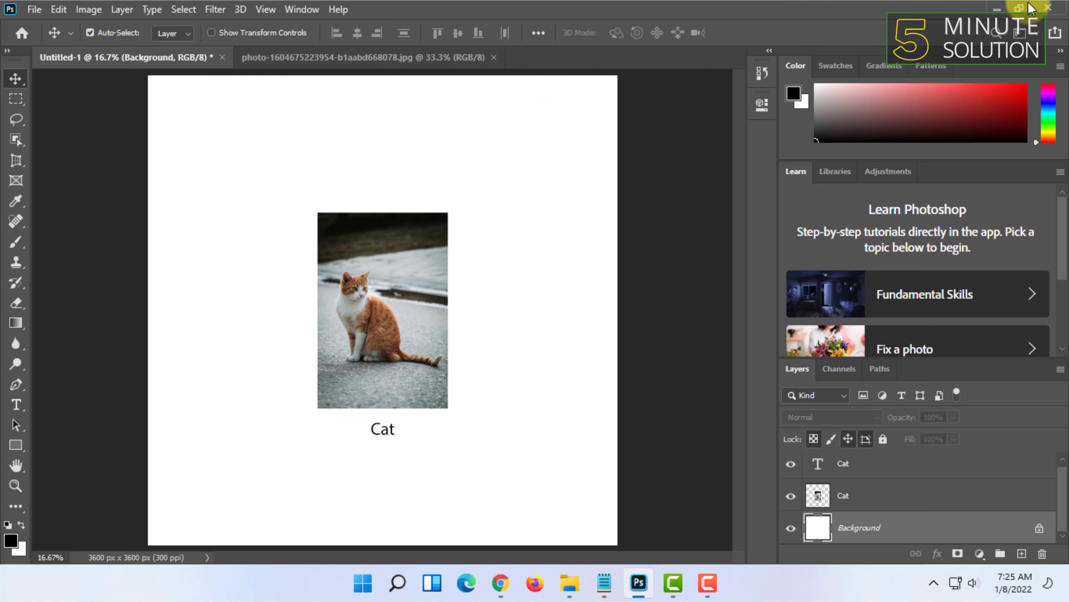